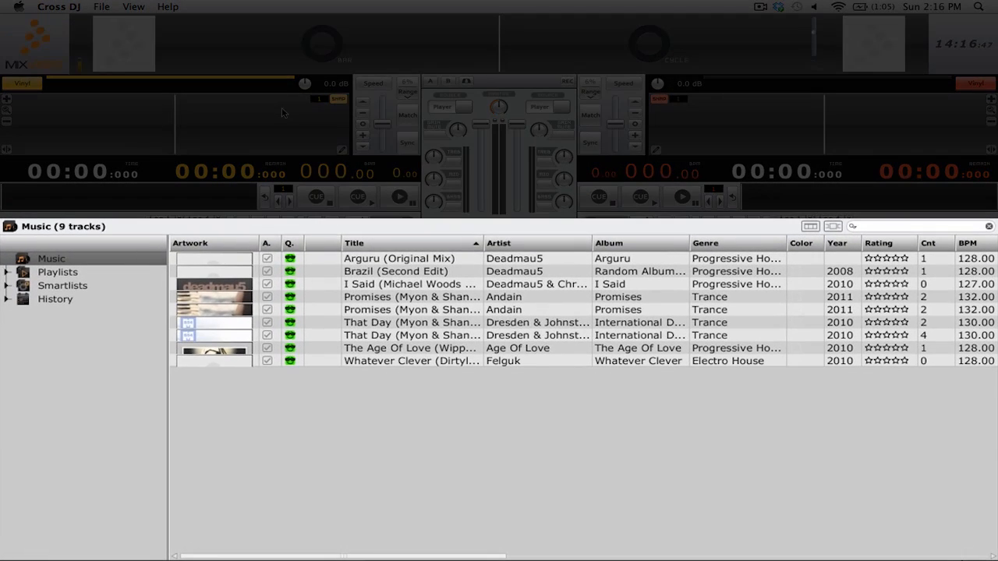
mouse_move(70, 293)
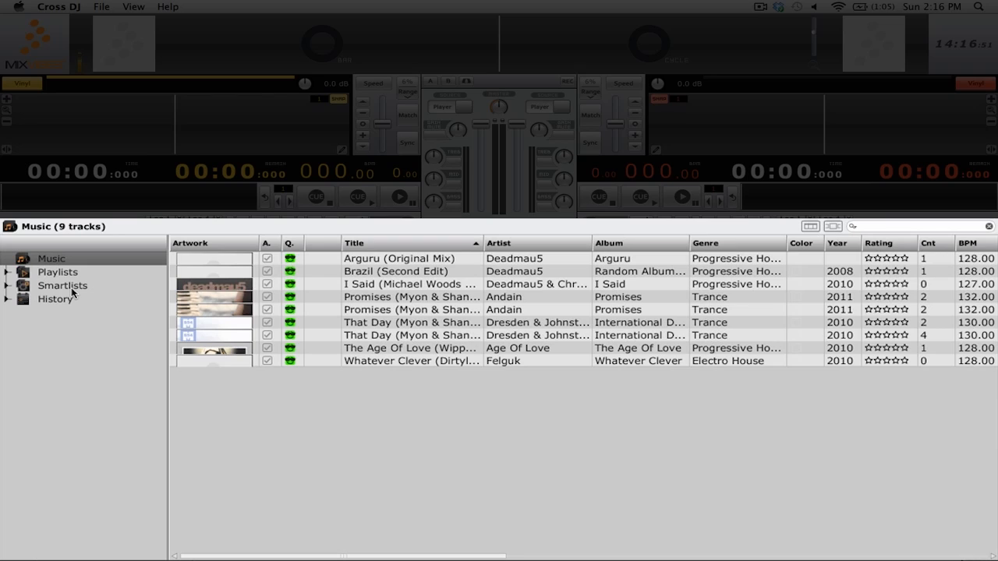
- Create a new smartlist from the Smartlists menu and name it 'example'
right_click(62, 285)
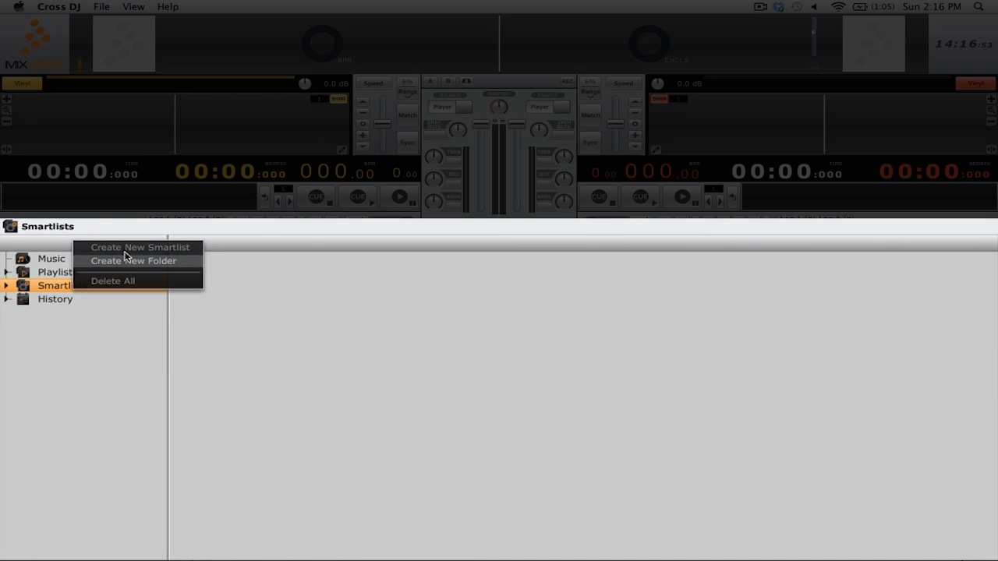
click(140, 246)
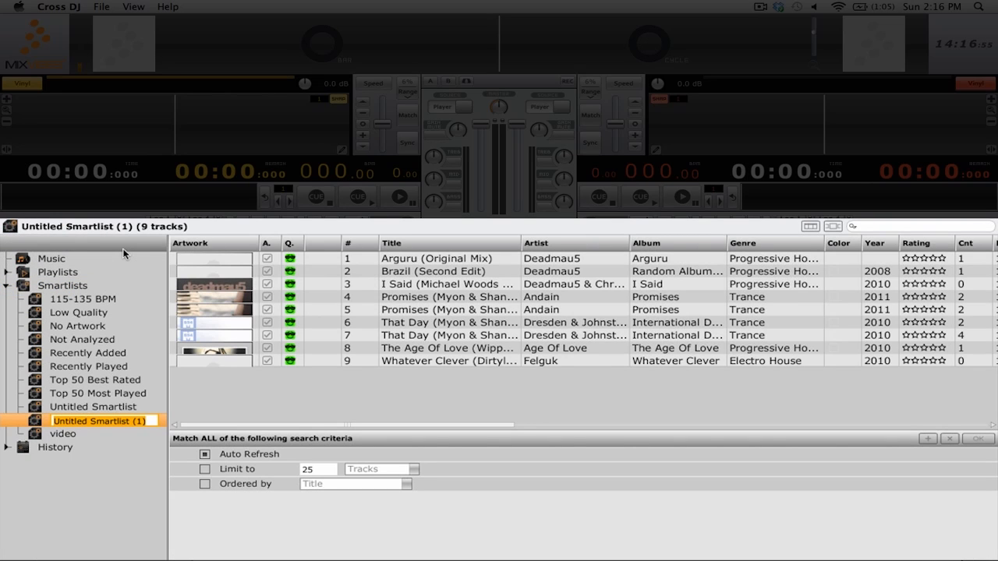
text(exam)
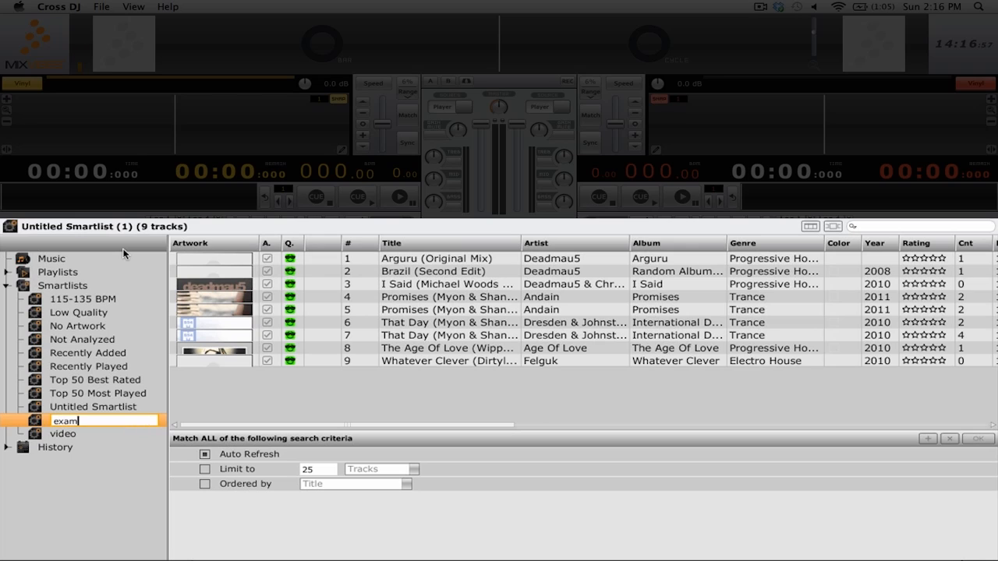
key(Return)
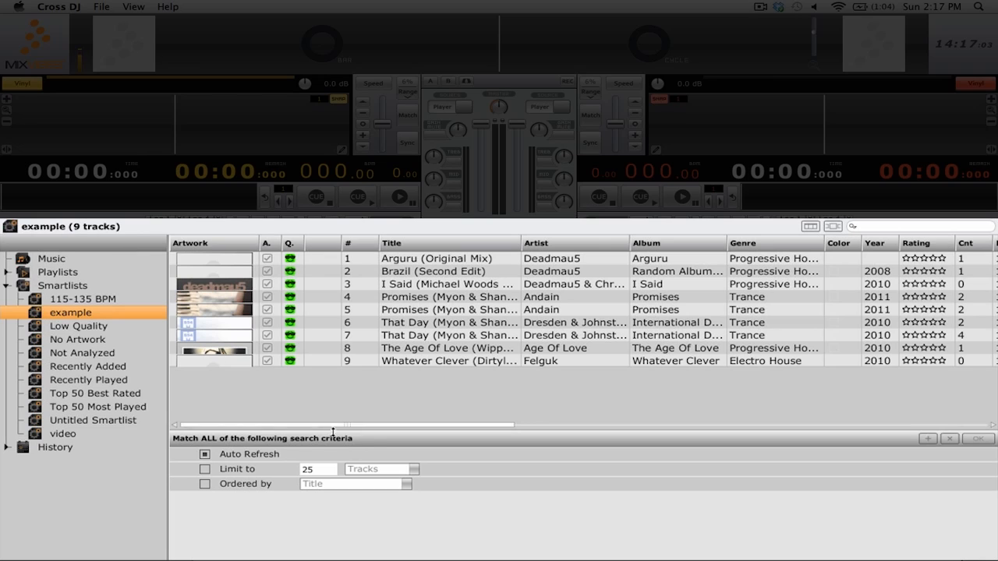
click(273, 438)
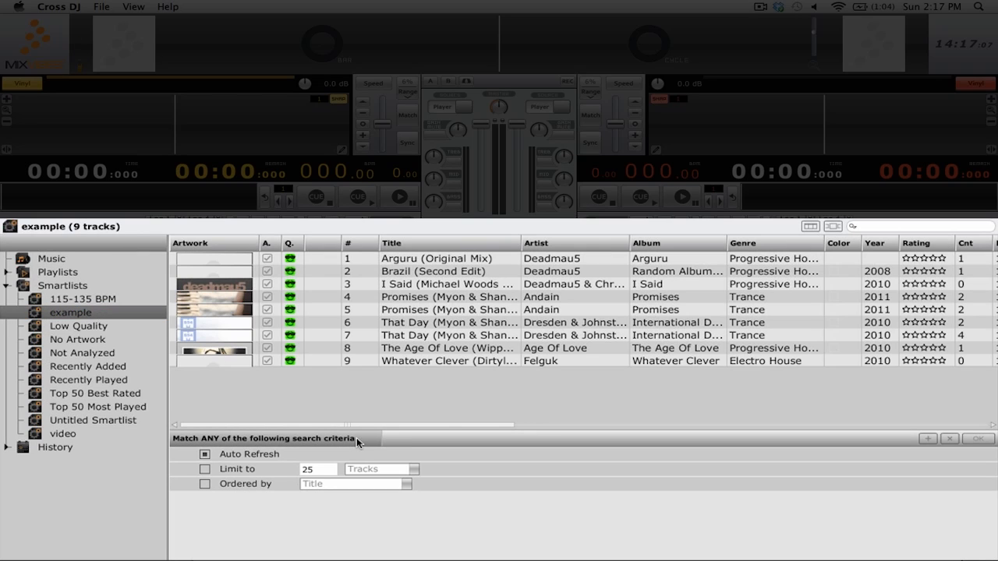
click(265, 438)
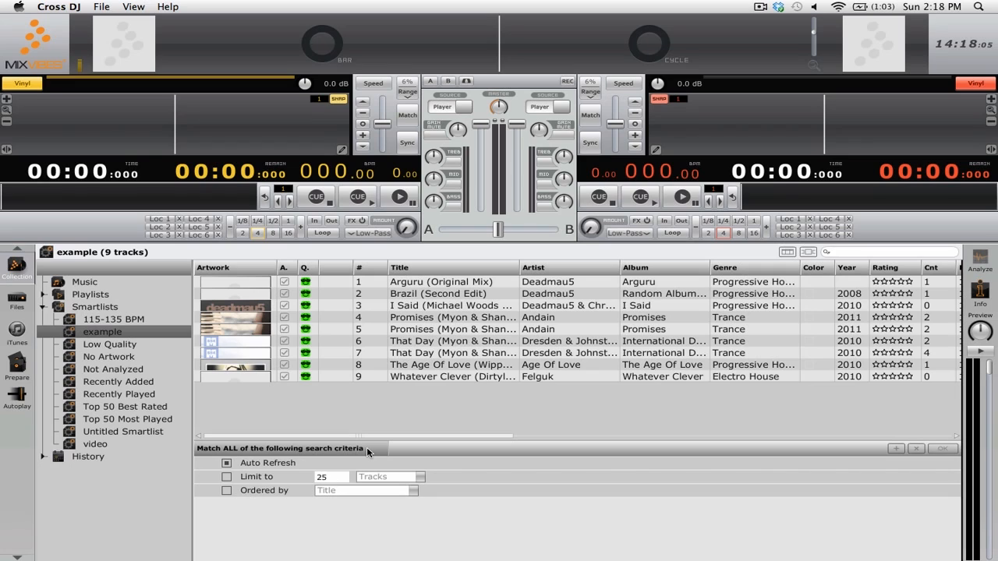
mouse_move(898, 452)
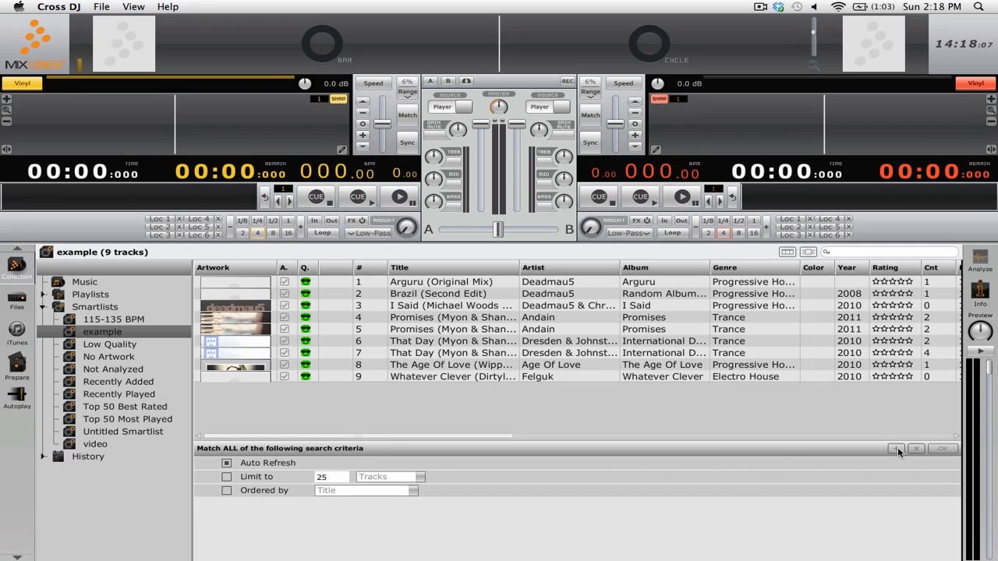
- Add an Artist contains 'deadmau5' criterion, narrowing the list to deadmau5 tracks
click(895, 449)
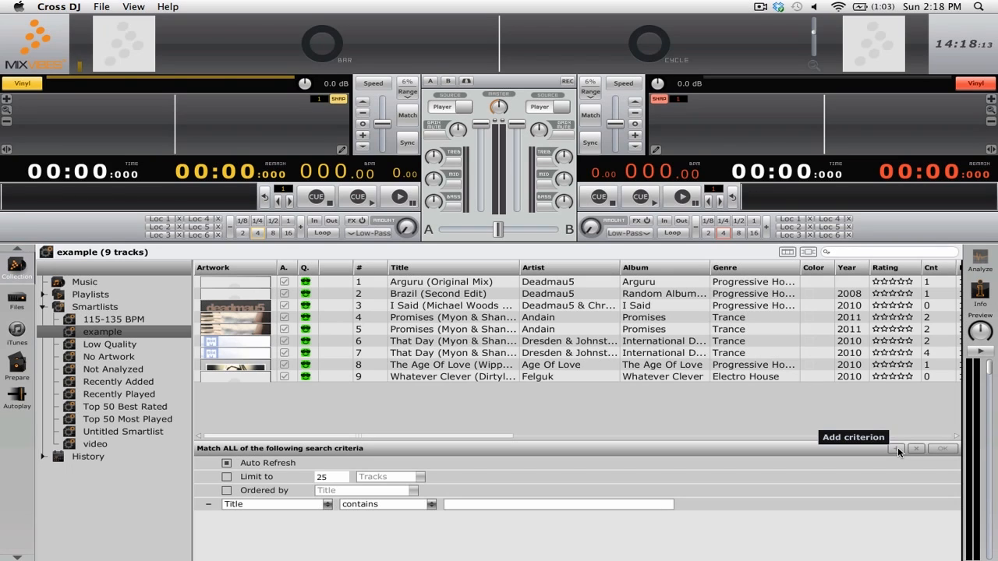
mouse_move(405, 538)
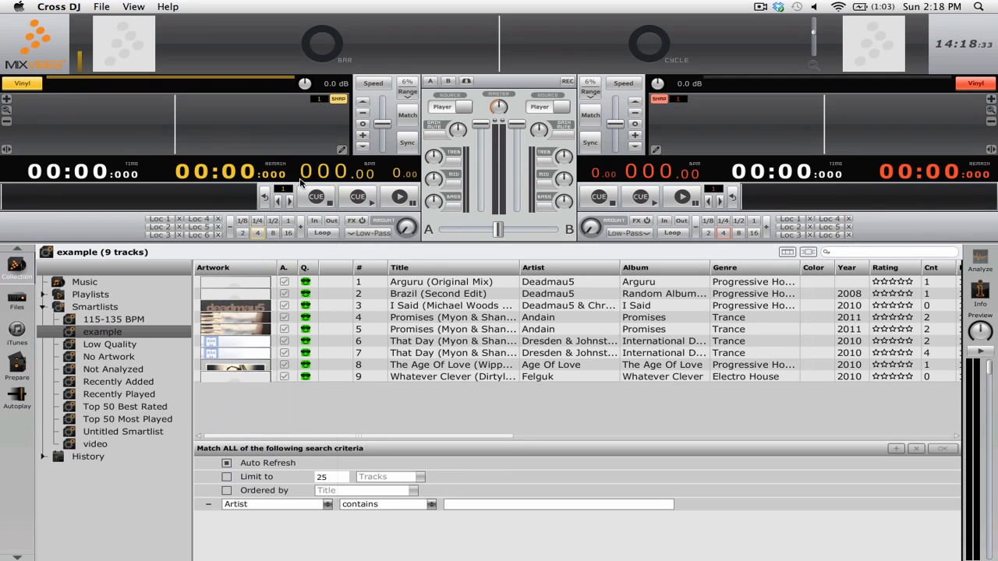
mouse_move(437, 521)
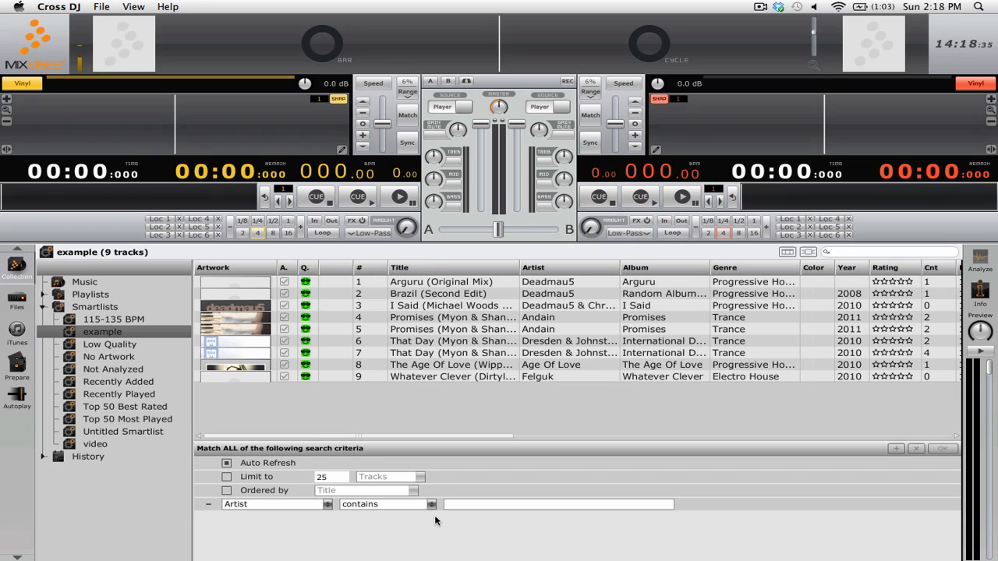
click(558, 503)
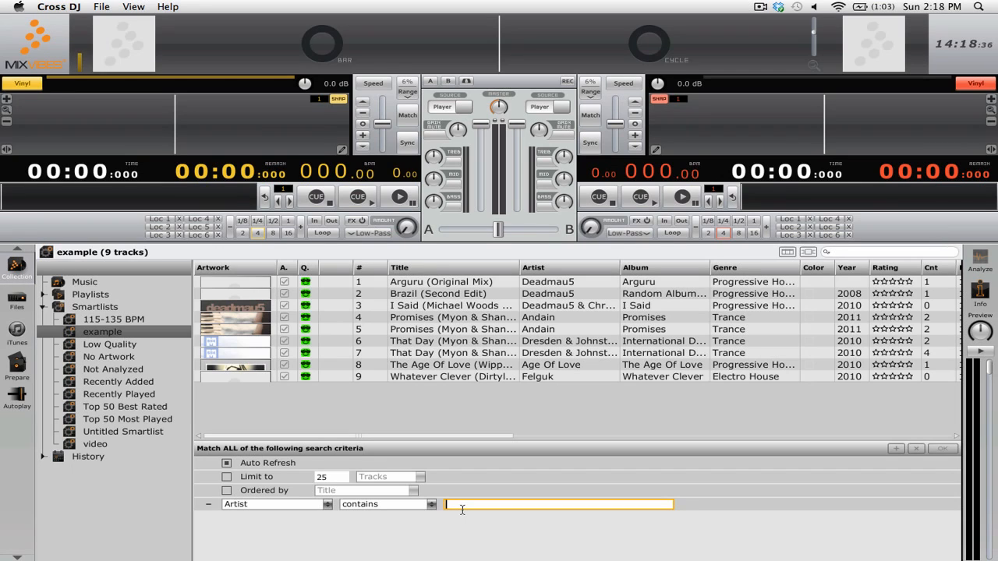
text(deadmau5)
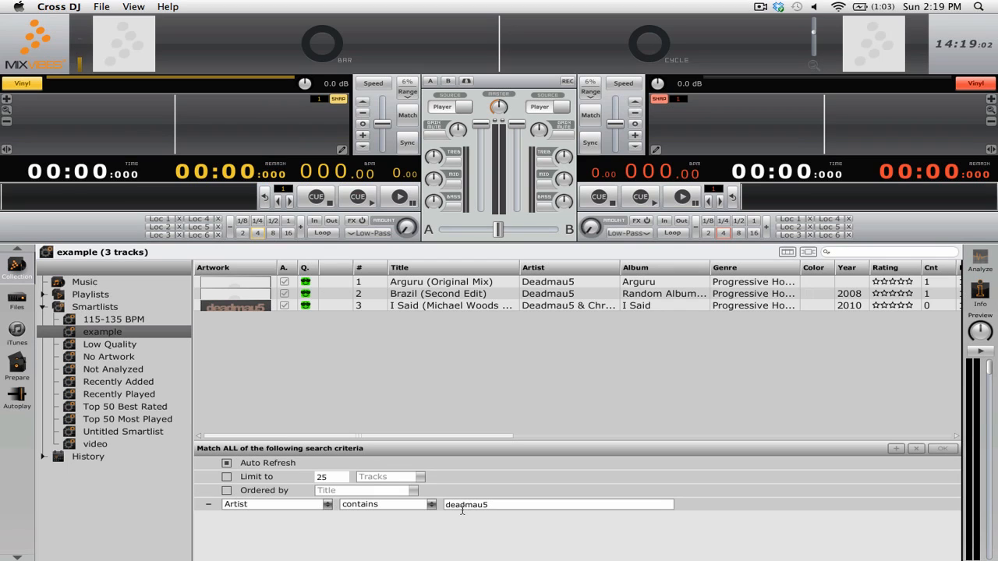
mouse_move(792, 459)
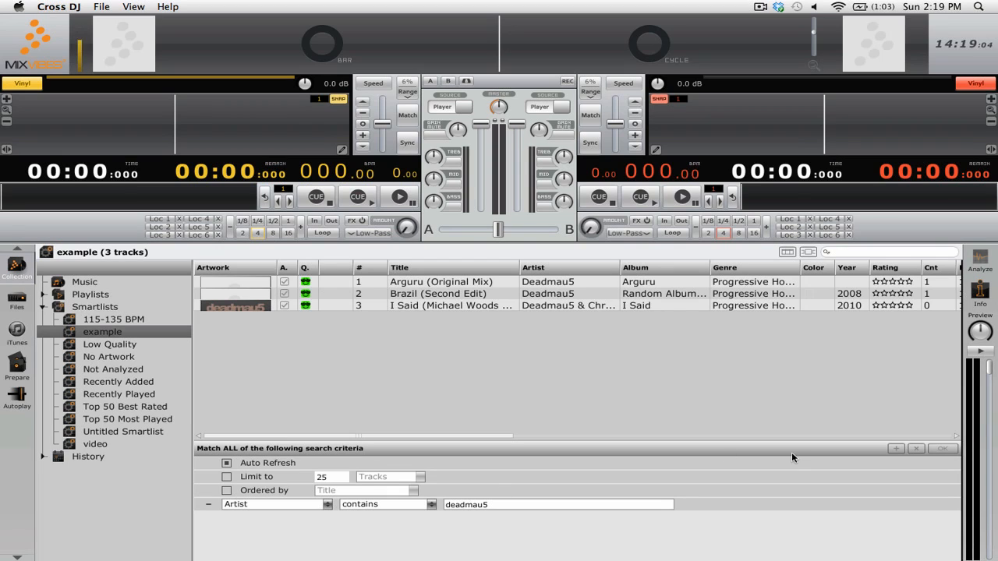
- Add a second criterion, Duration is less than 7 minutes
click(895, 449)
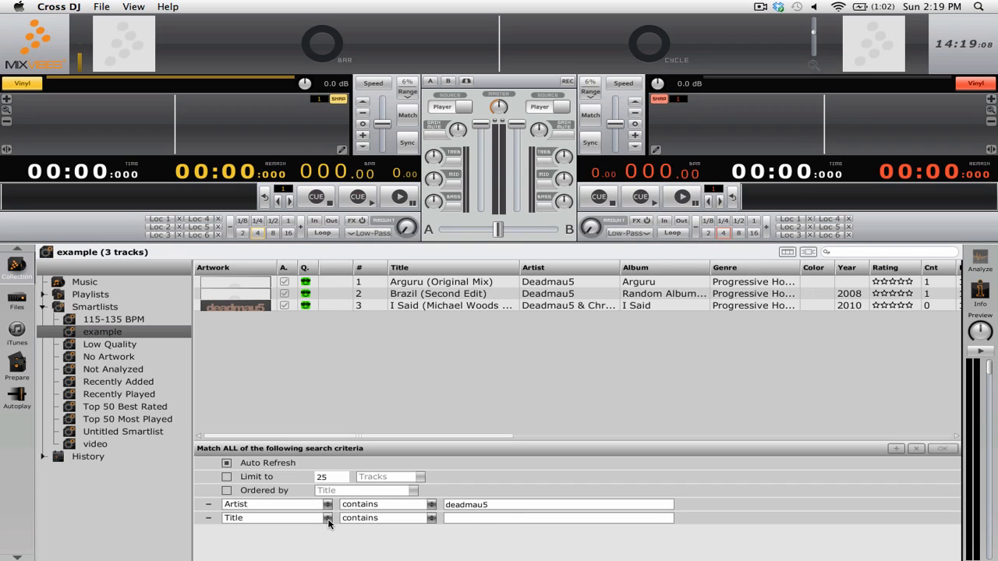
click(327, 518)
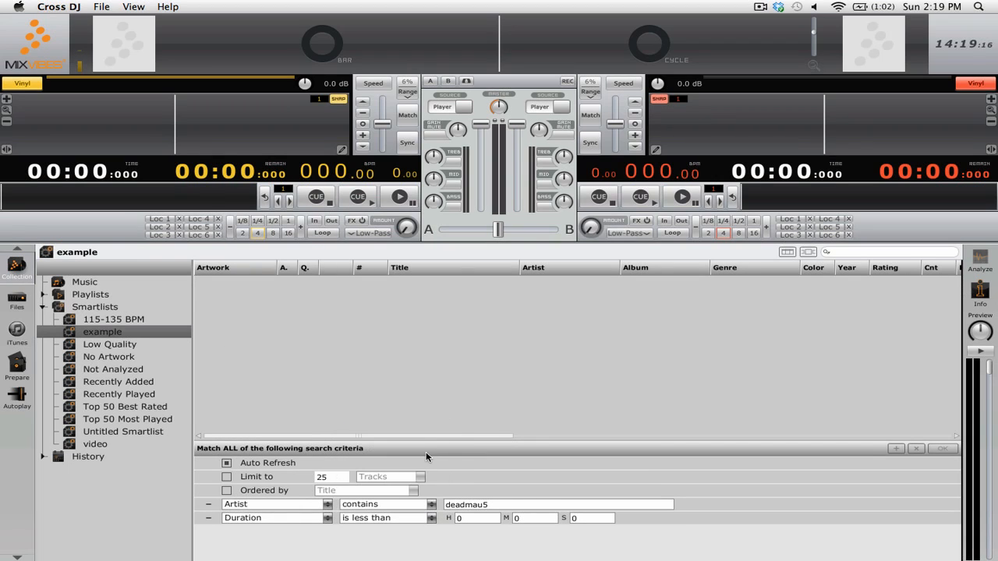
click(533, 518)
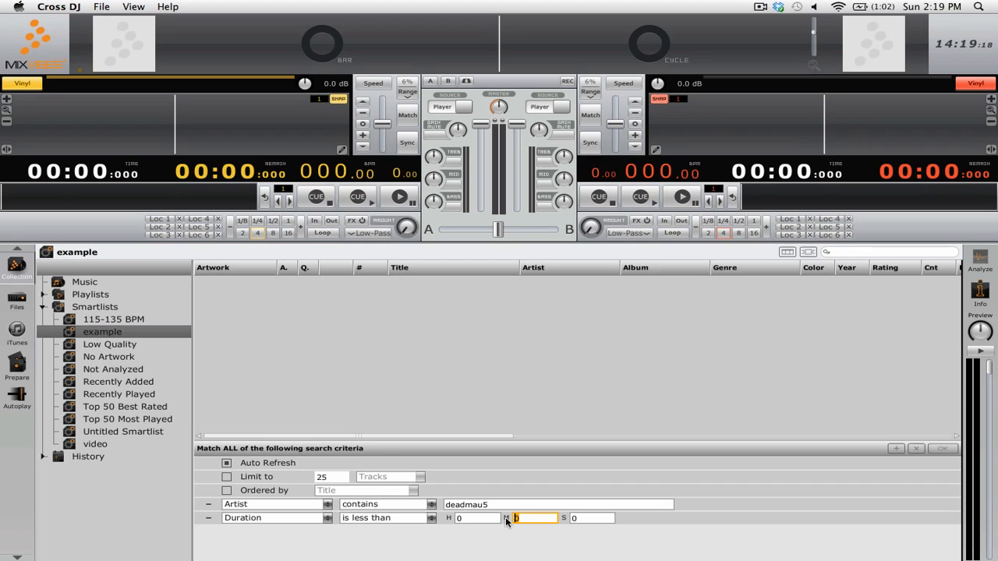
text(7)
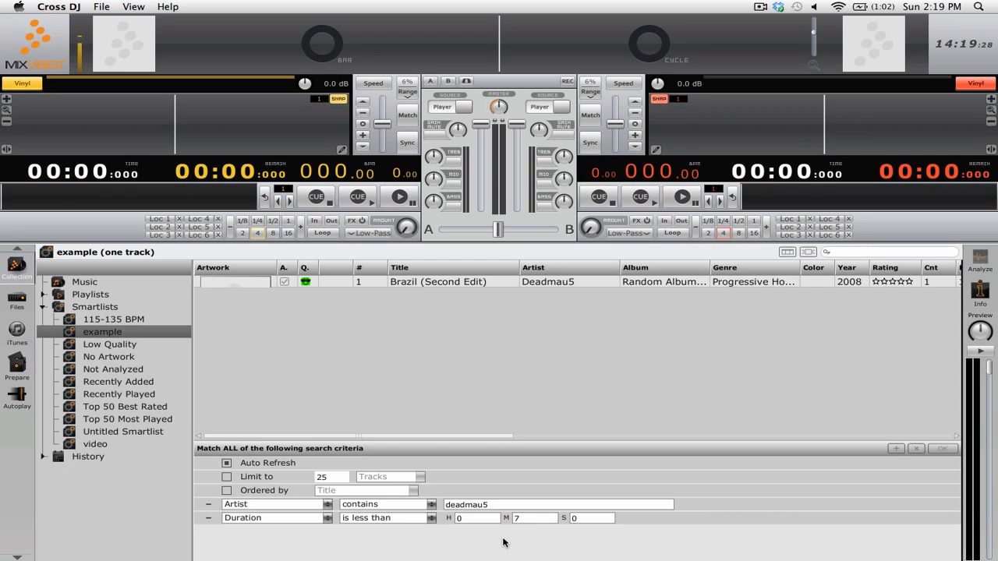